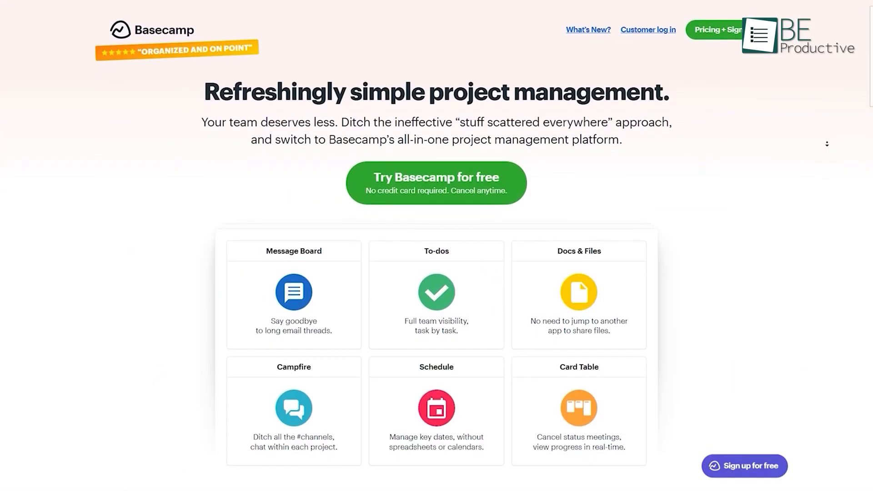
Open the Making a Podcast project's Message Board.
{"action": "scroll", "scroll_direction": "down", "scroll_amount": 3}
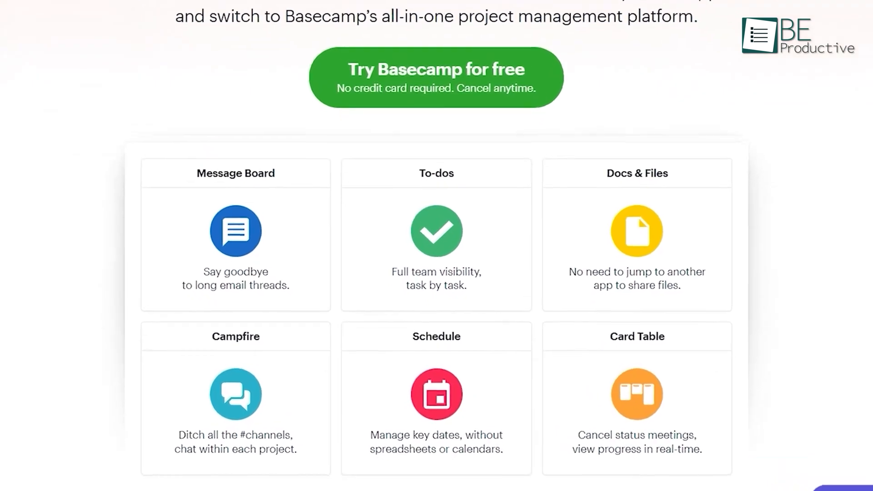
{"action": "scroll", "scroll_direction": "up", "scroll_amount": 3}
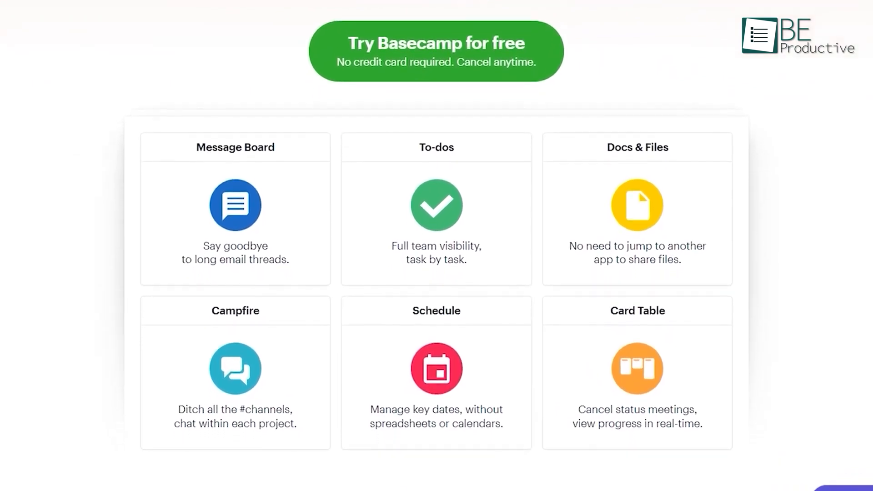
{"action": "scroll", "scroll_direction": "down", "scroll_amount": 3}
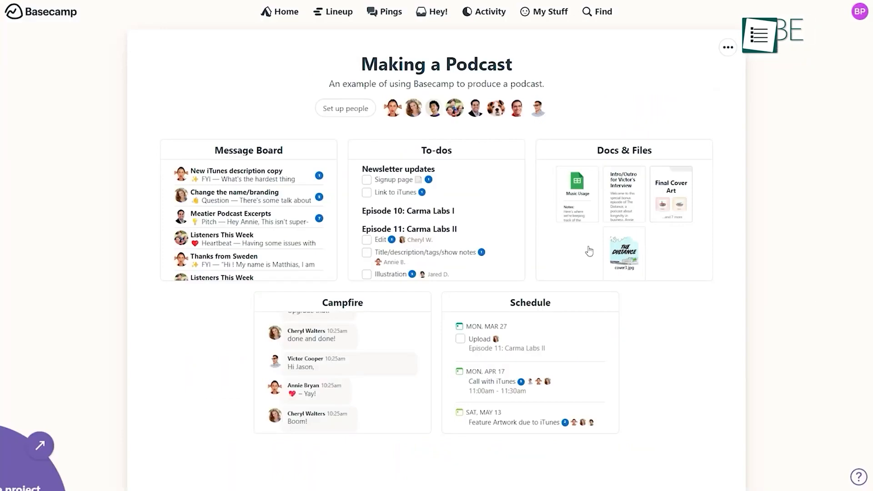
{"action": "left_click", "coordinate": [437, 150]}
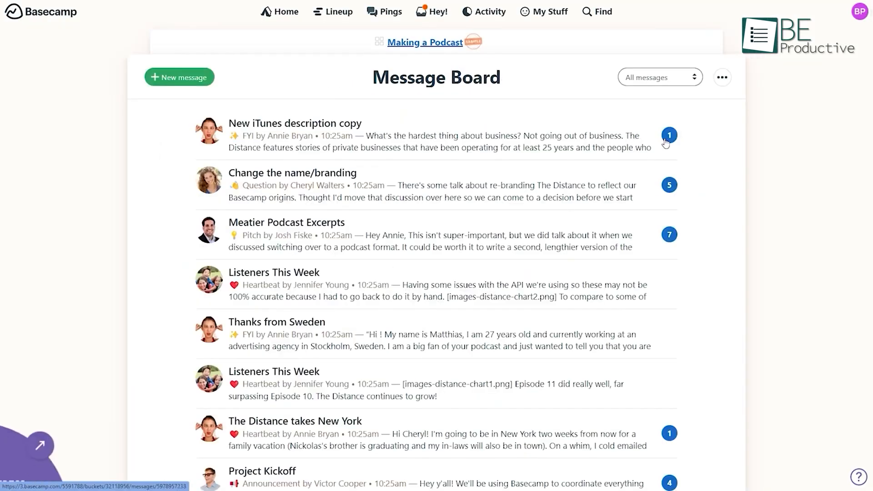
Look through Docs & Files and its folder options, ending in the Campfire chat.
{"action": "left_click", "coordinate": [295, 124]}
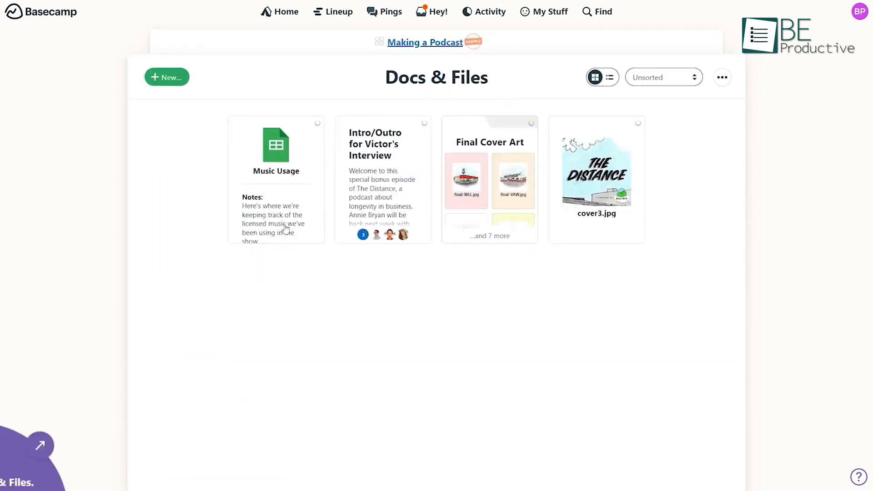
{"action": "left_click", "coordinate": [722, 77]}
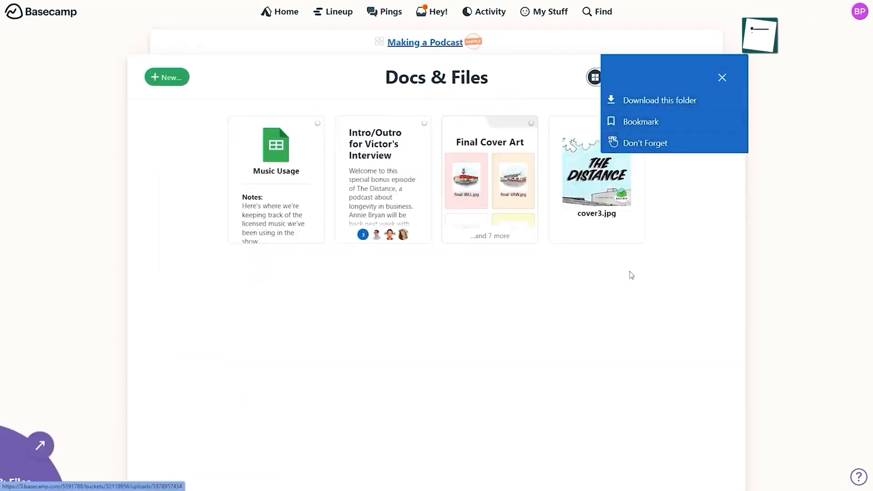
{"action": "left_click", "coordinate": [166, 77]}
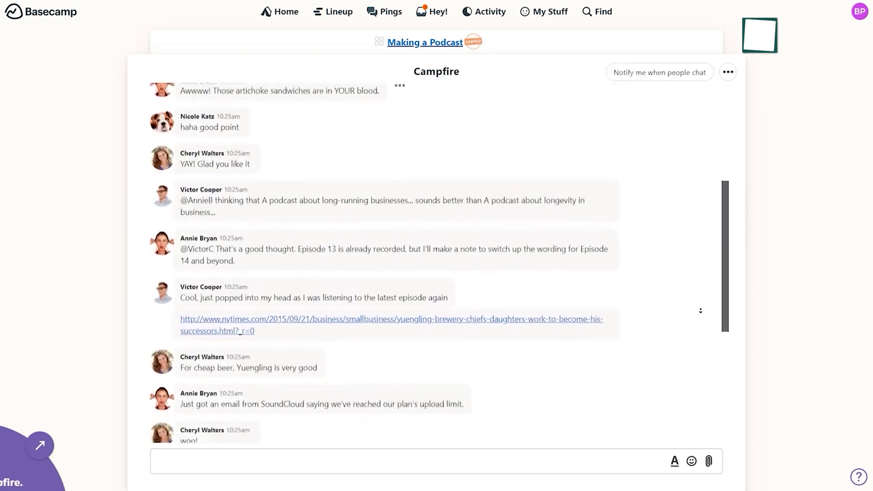
Show the project schedule and the December 17 meeting on new projects.
{"action": "scroll", "scroll_direction": "down", "scroll_amount": 3}
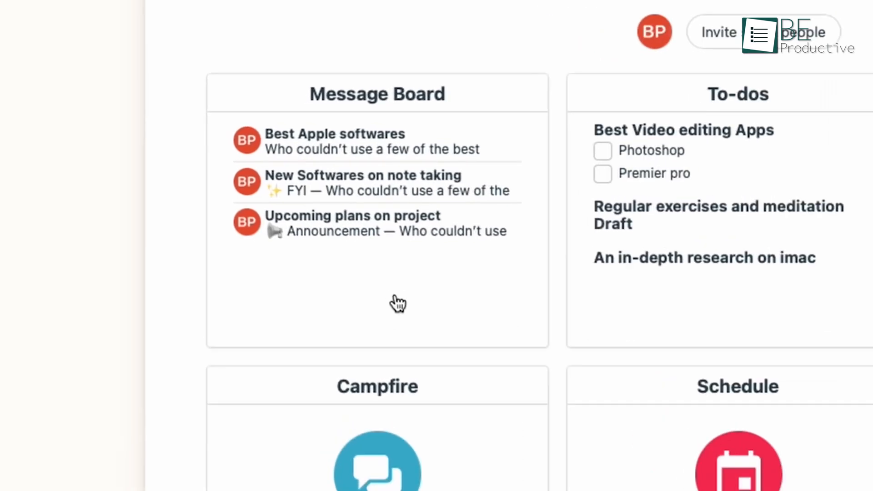
{"action": "left_click", "coordinate": [377, 94]}
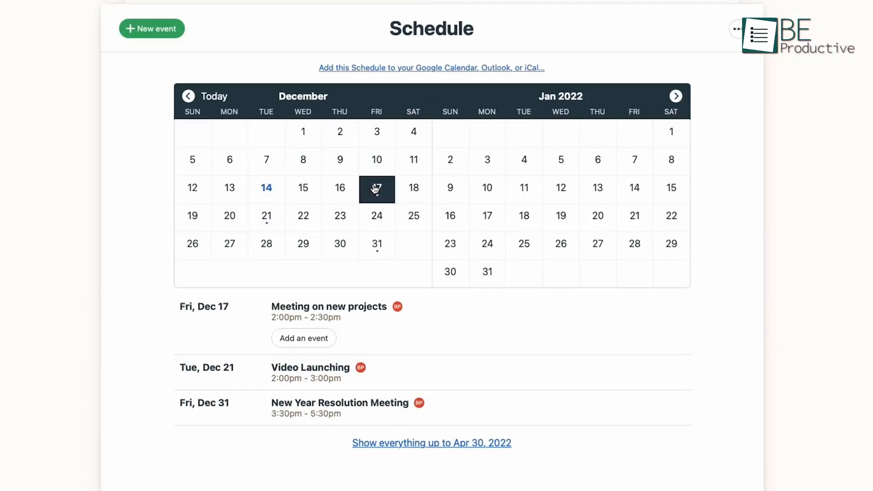
{"action": "left_click", "coordinate": [376, 245]}
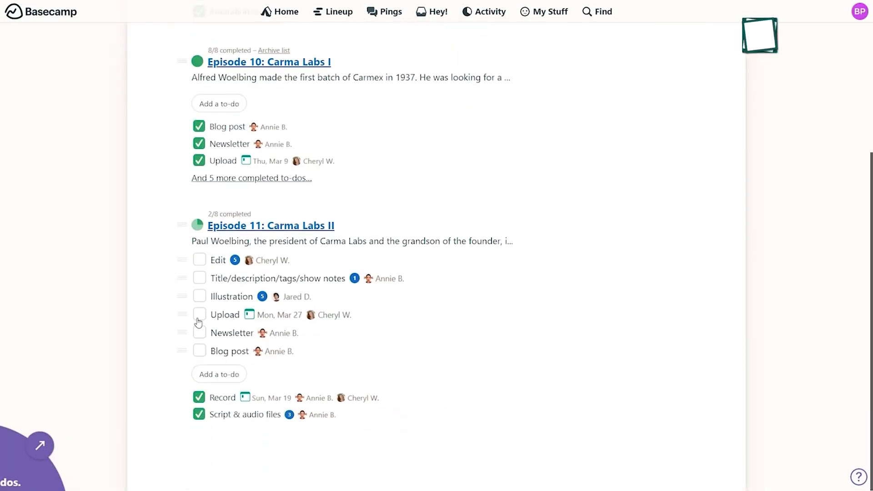
Mark Upload done in Episode 11, then view the 'Regular exercises and meditation Draft' list via Activity.
{"action": "left_click", "coordinate": [199, 314]}
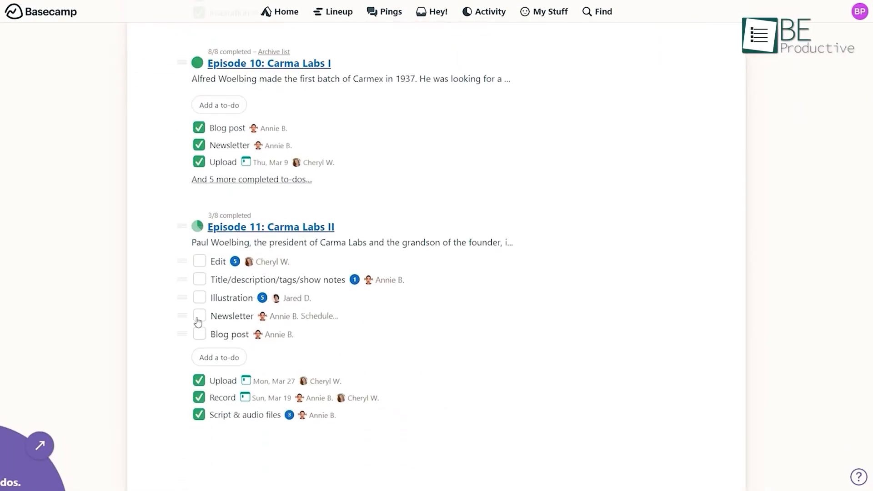
{"action": "left_click", "coordinate": [483, 10]}
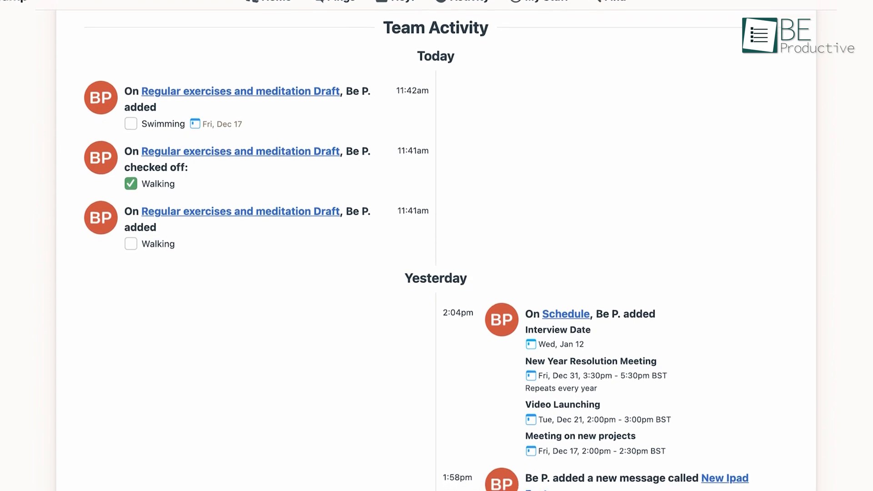
{"action": "left_click", "coordinate": [241, 91]}
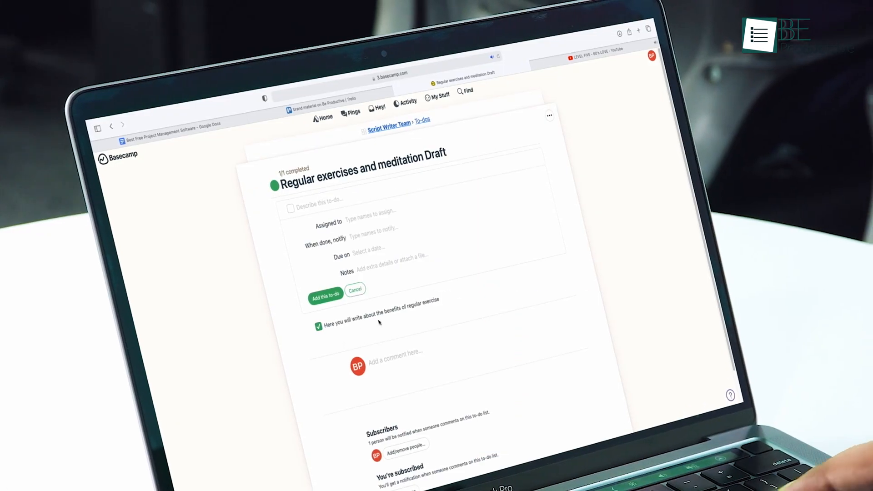
{"action": "left_click", "coordinate": [355, 290]}
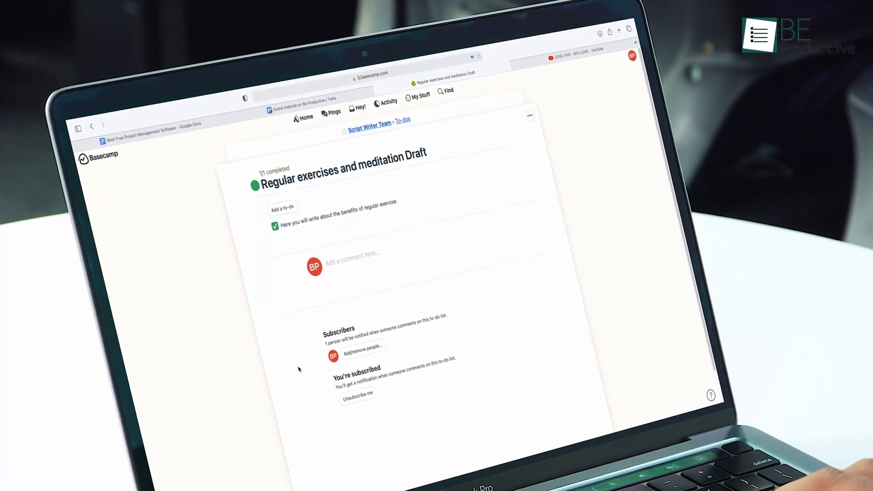